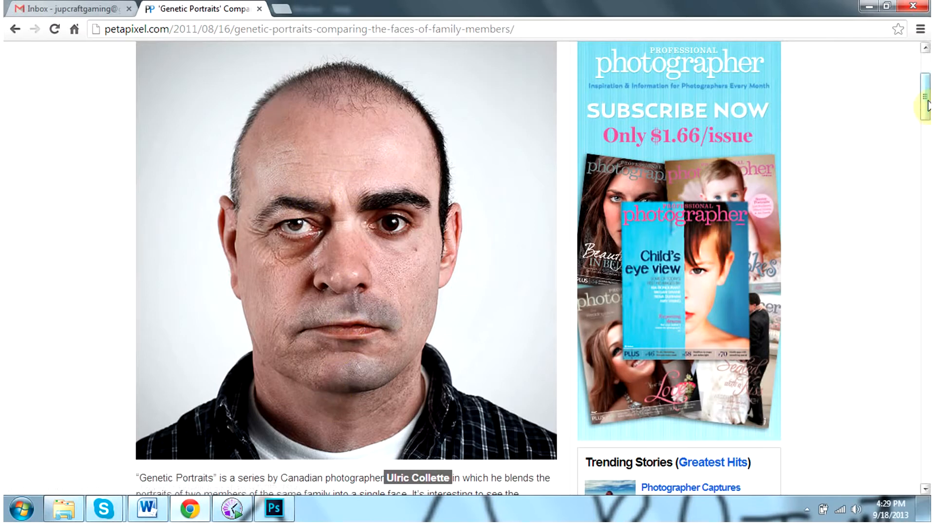
Step: Browse down the file list and reach the File menu to load photos
scroll(down, 3)
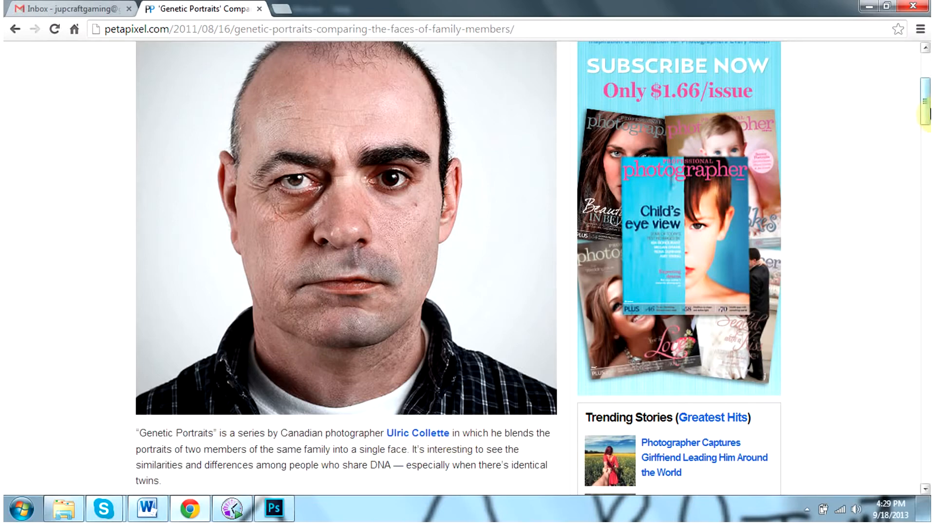
scroll(down, 3)
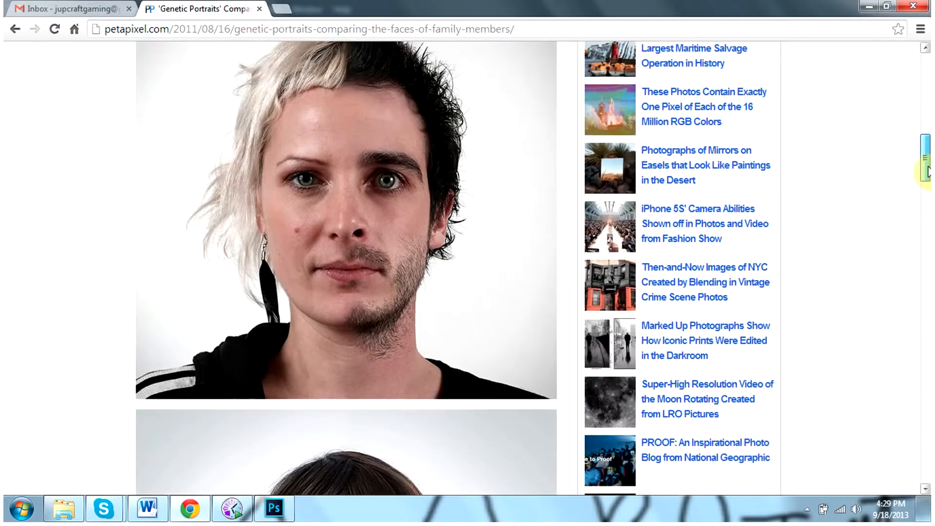
scroll(down, 3)
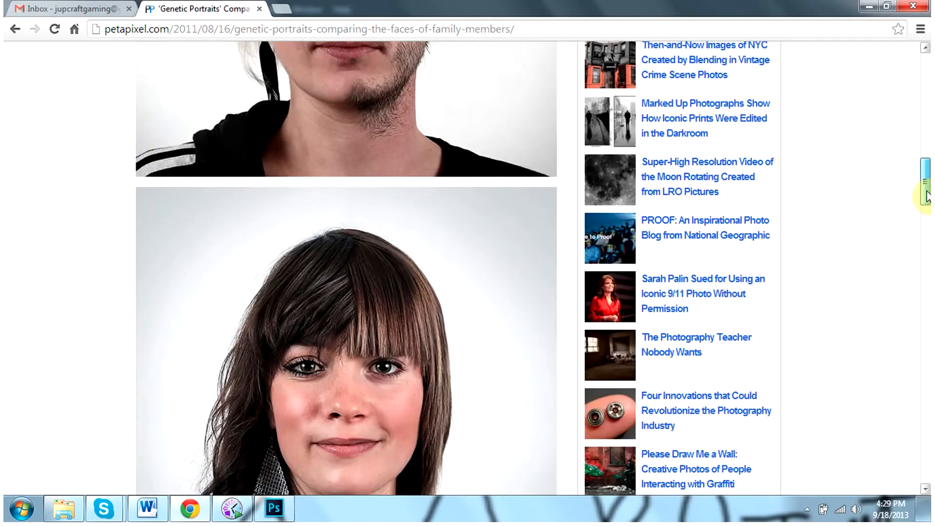
scroll(down, 3)
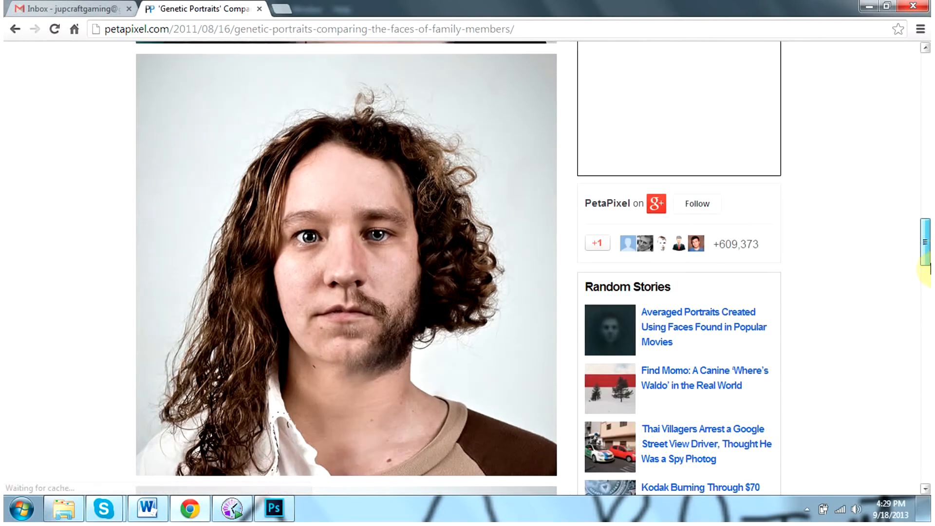
scroll(down, 3)
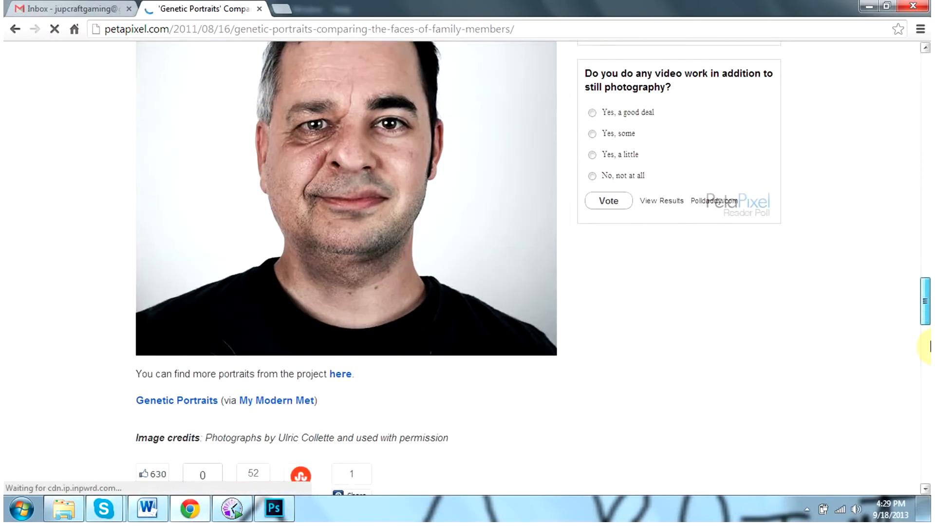
click(274, 509)
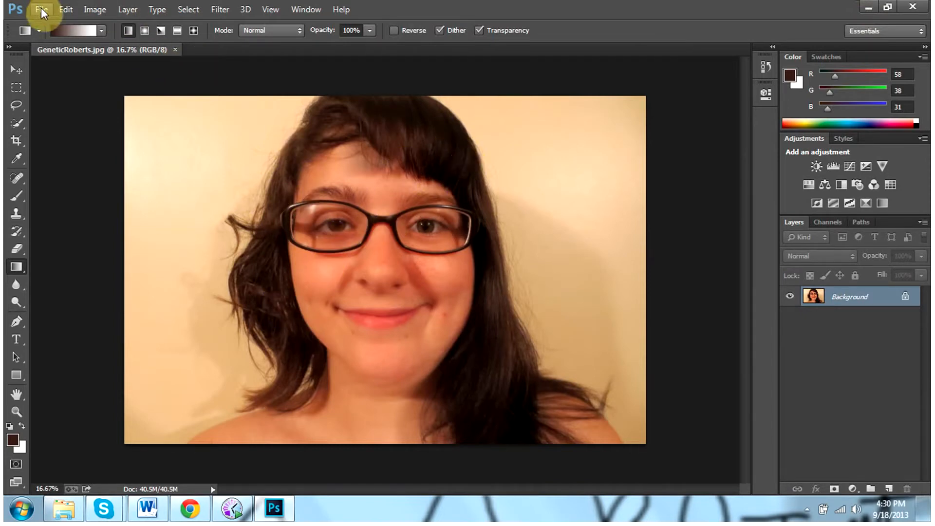
click(41, 9)
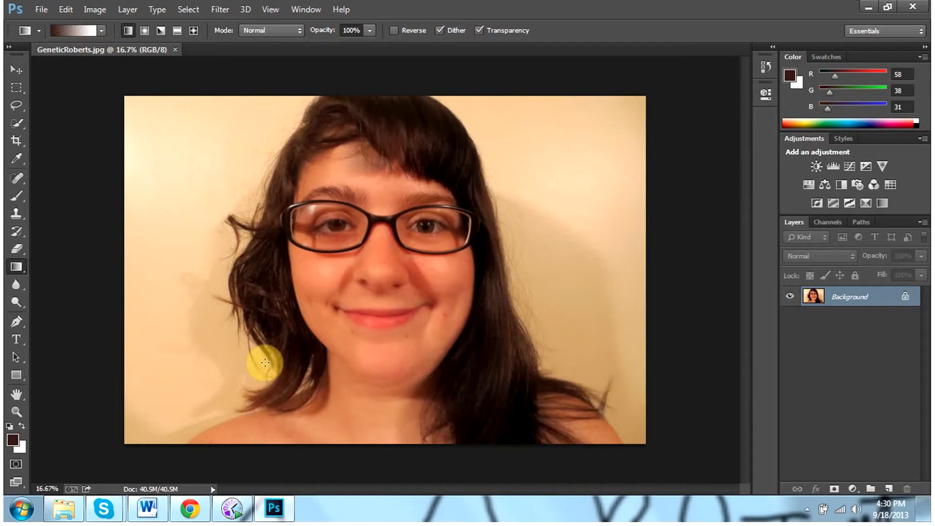
mouse_move(151, 240)
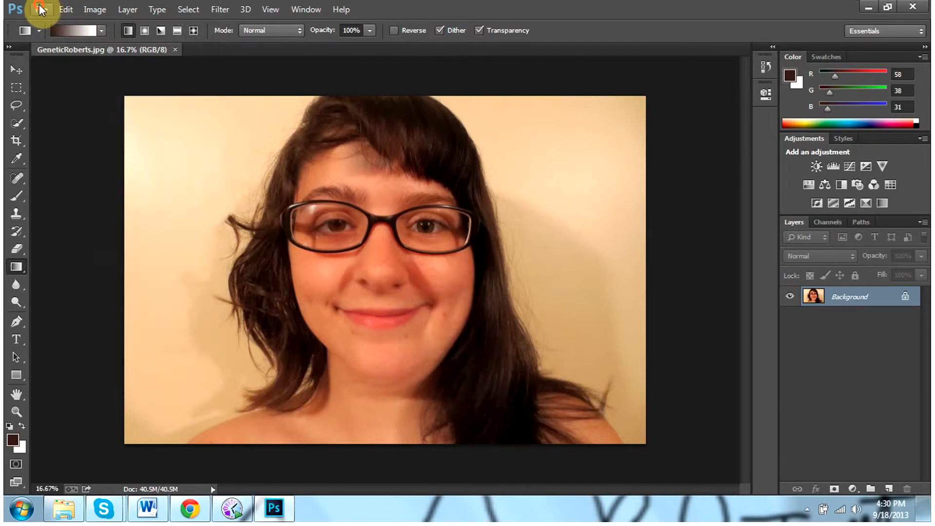
Step: Open 001.JPG and 002.JPG from the Digital Photo folder as separate documents
click(40, 8)
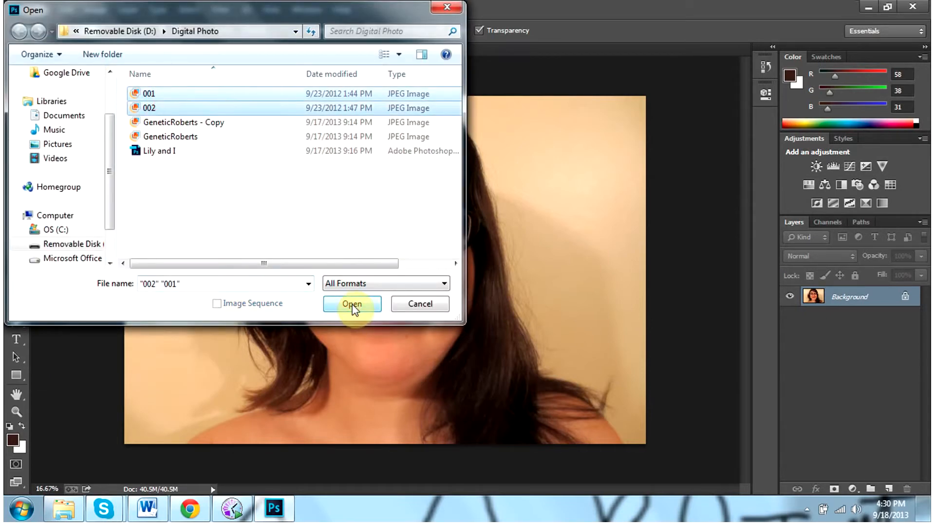
click(352, 304)
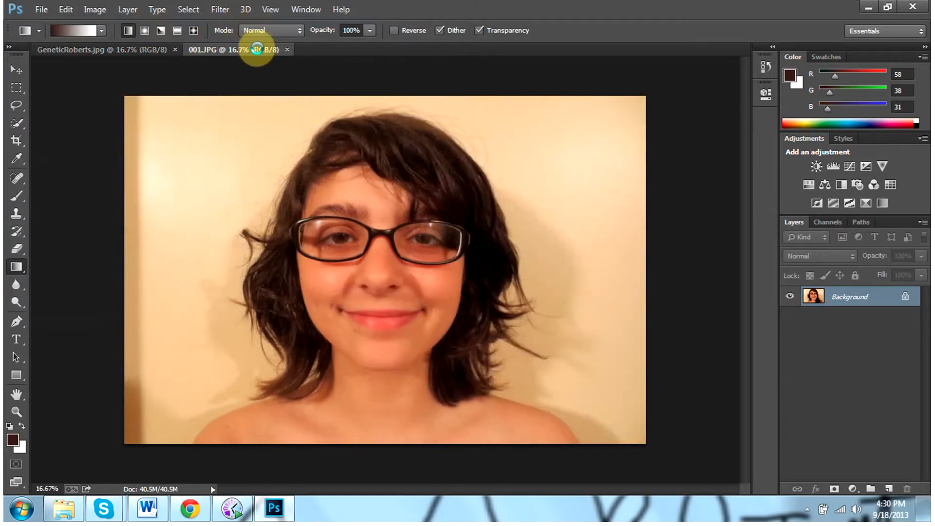
click(315, 49)
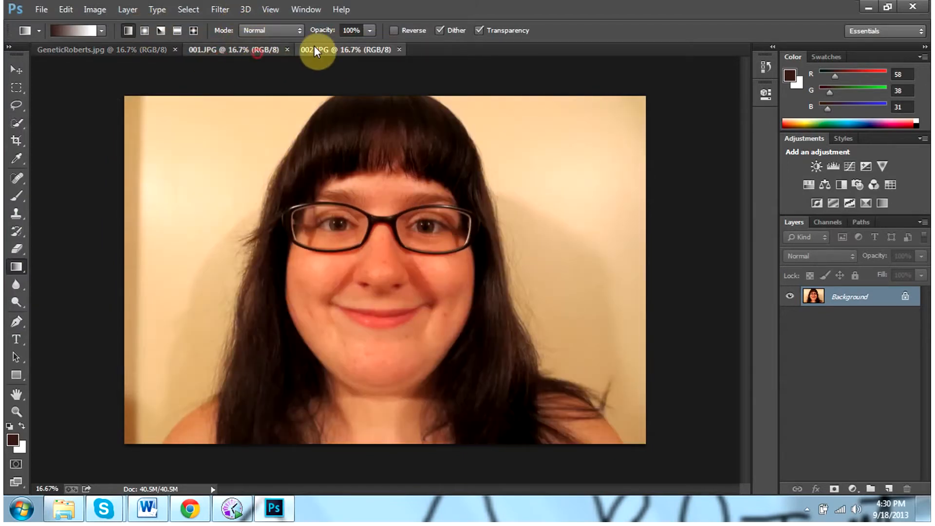
click(84, 50)
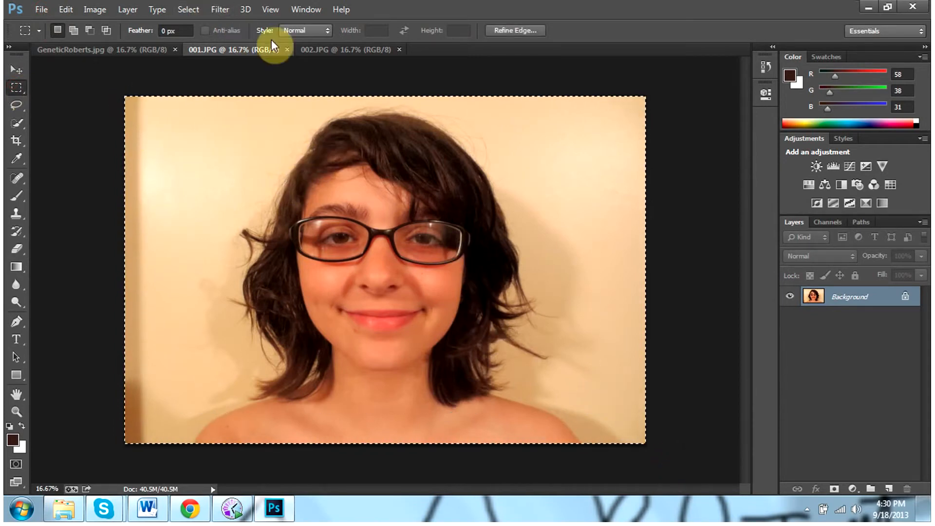
Step: Copy the whole 002 photo and paste it into 001.JPG as a new layer
click(346, 49)
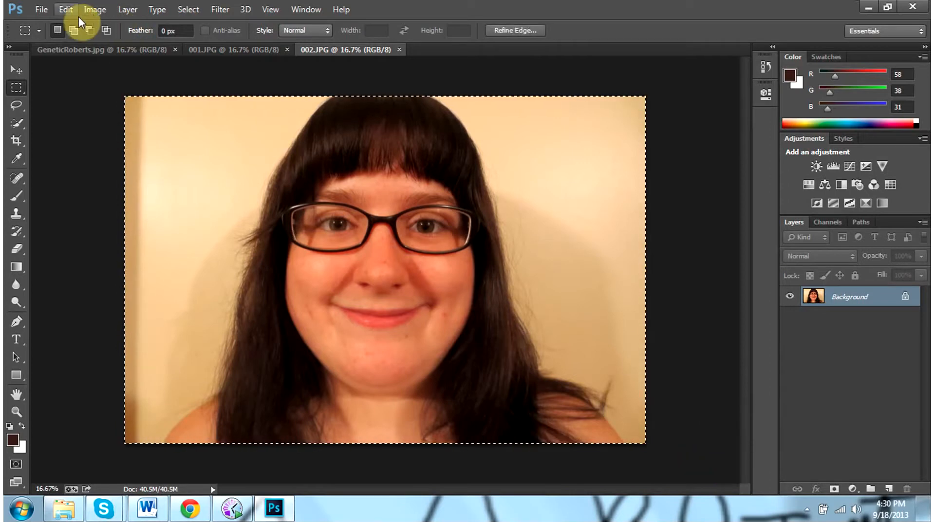
click(65, 9)
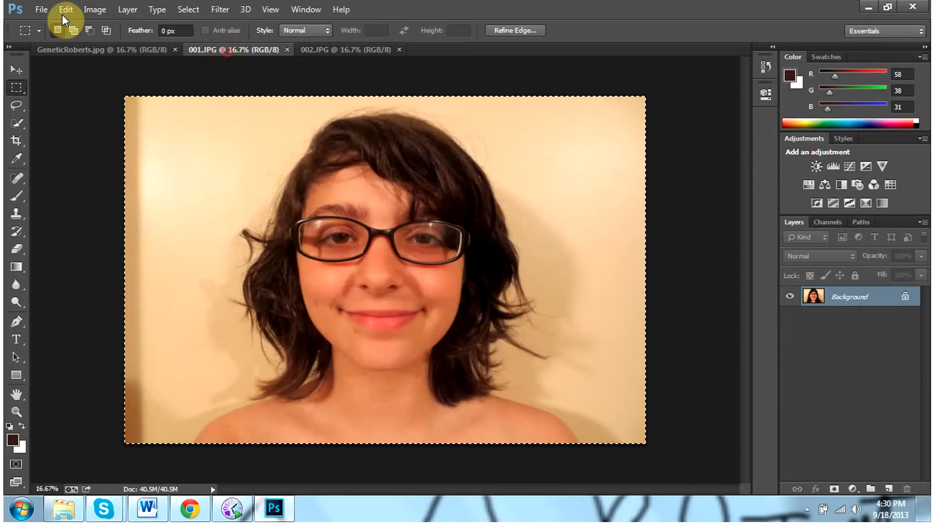
click(66, 8)
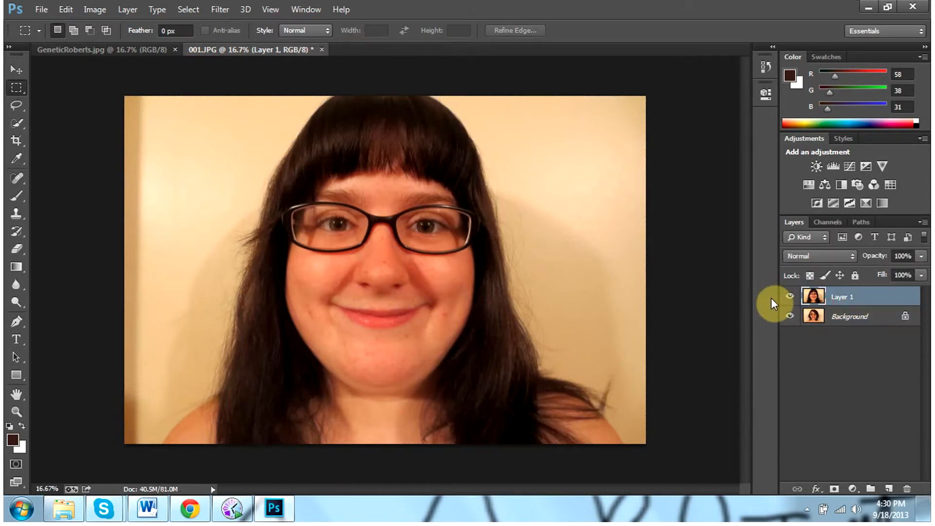
Step: Convert the locked Background of 001.JPG into Layer 0 and make Layer 1 active
click(789, 296)
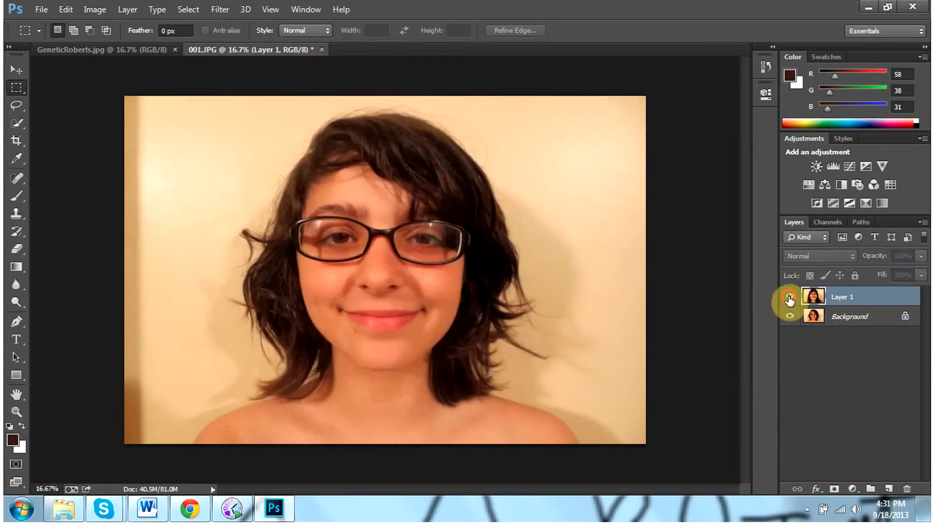
click(790, 298)
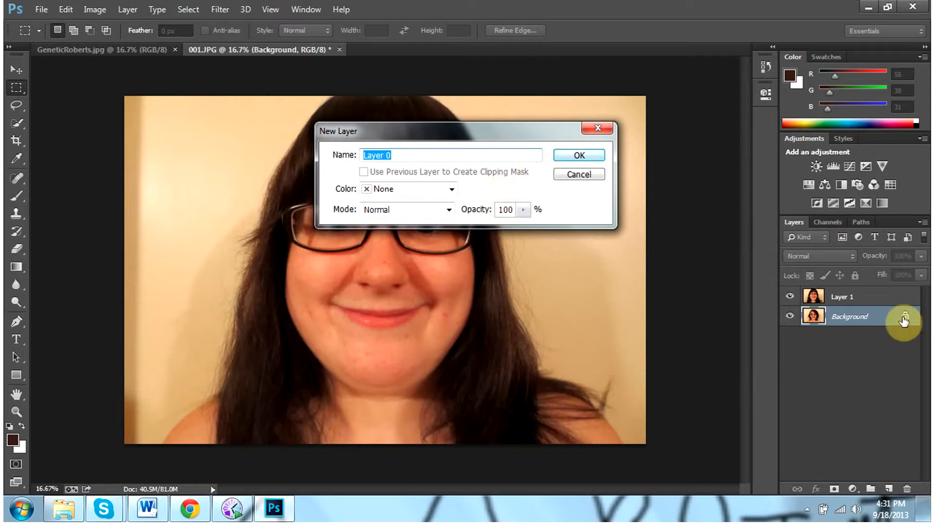
click(577, 155)
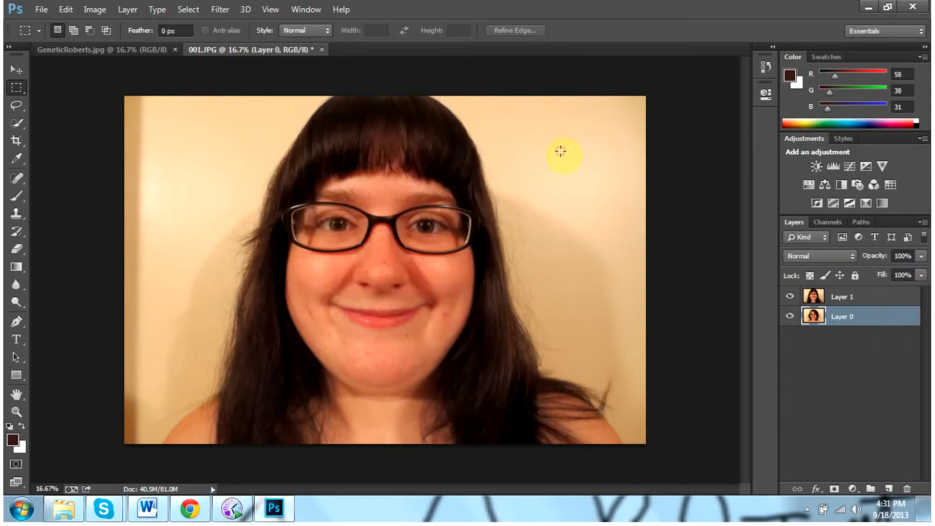
click(842, 296)
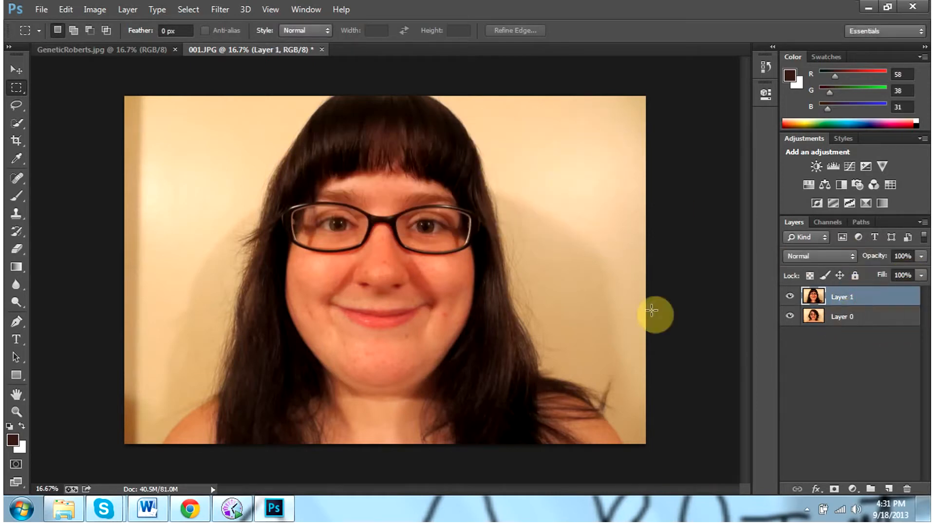
mouse_move(561, 86)
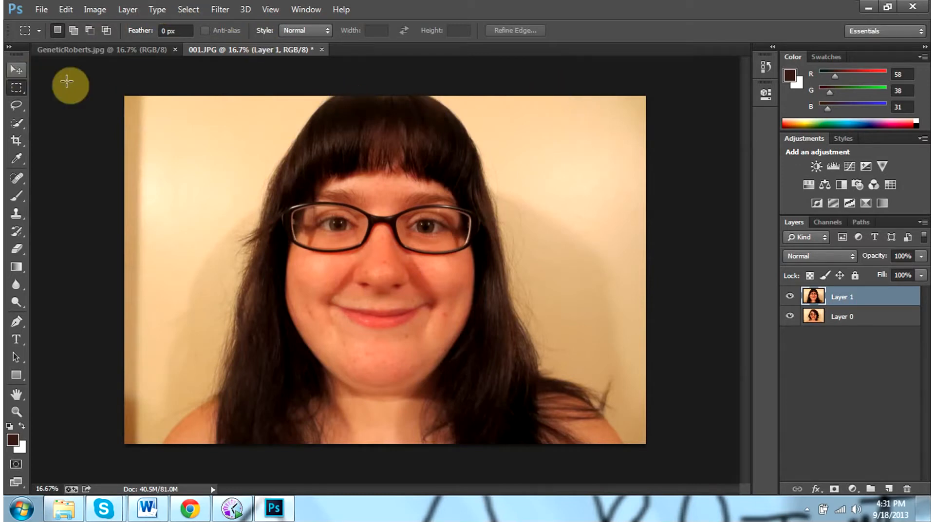
mouse_move(680, 375)
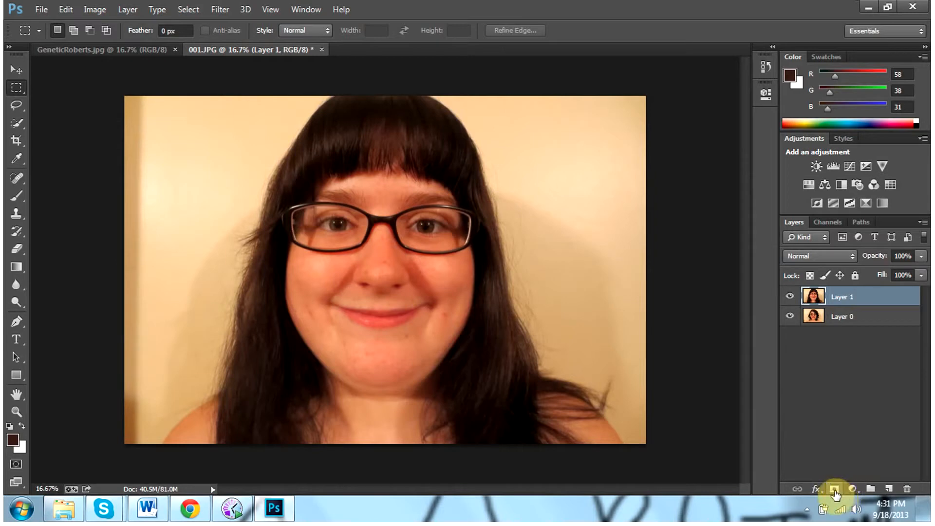
Step: Add a Reveal All layer mask to Layer 1 via Layer > Layer Mask
click(126, 9)
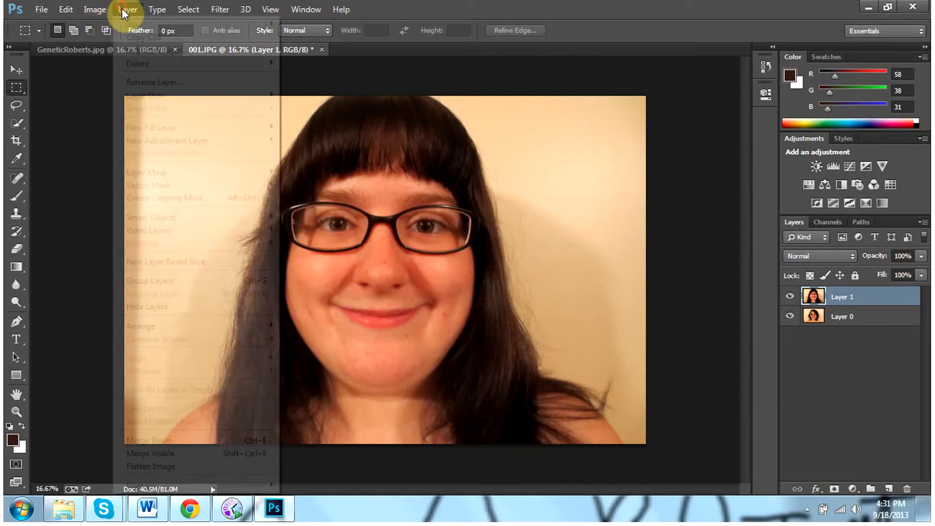
mouse_move(152, 218)
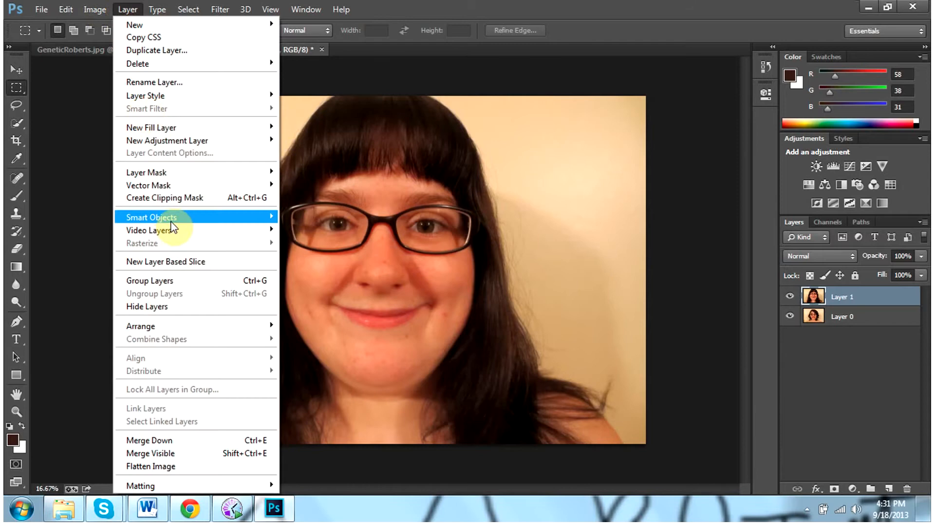
mouse_move(146, 172)
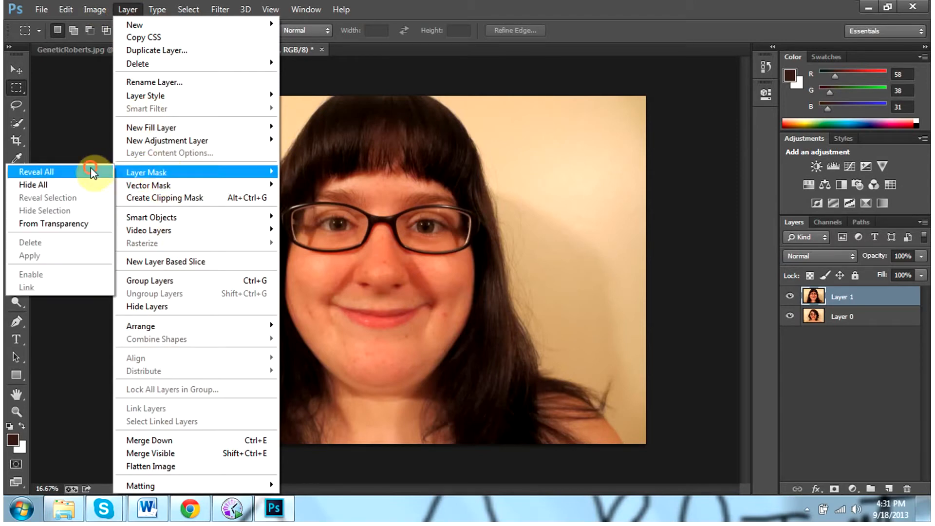
click(36, 171)
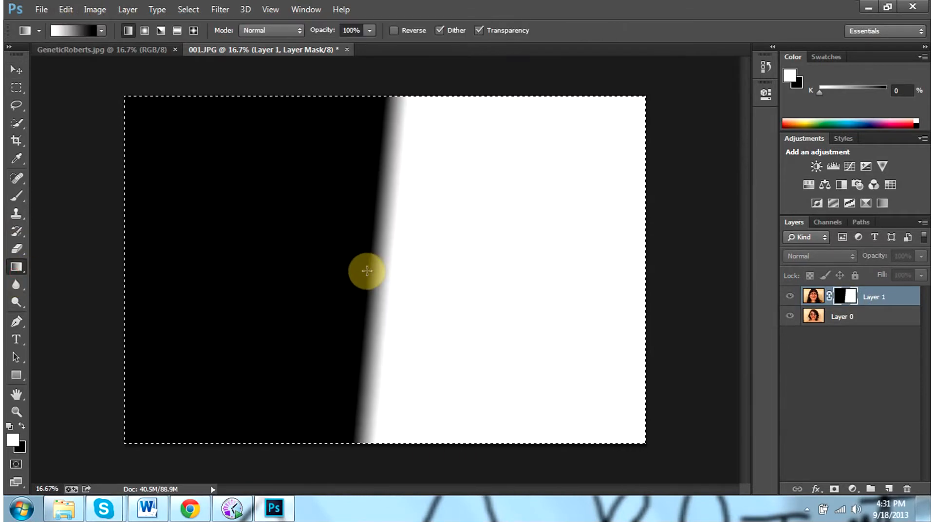
Step: Draw a black-to-white horizontal gradient on Layer 1's mask so the faces blend near centre
drag(367, 272, 415, 261)
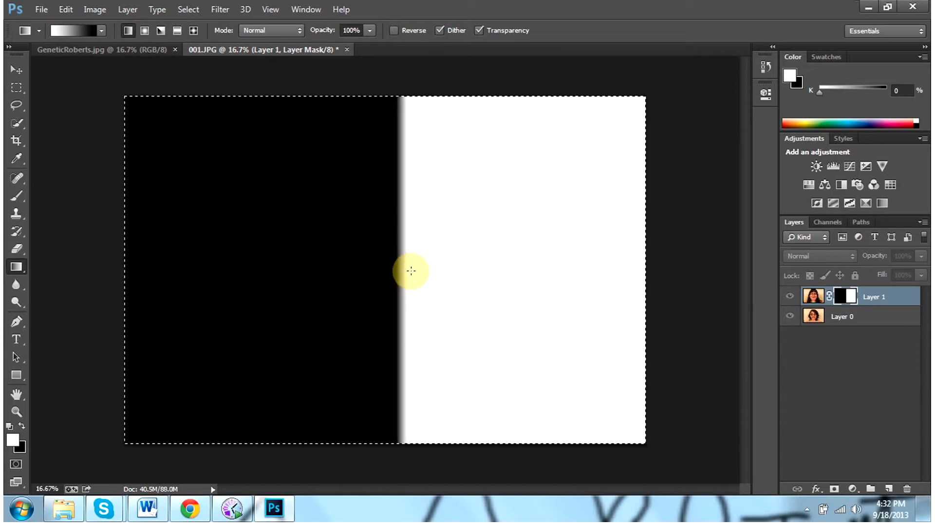
drag(405, 272, 429, 261)
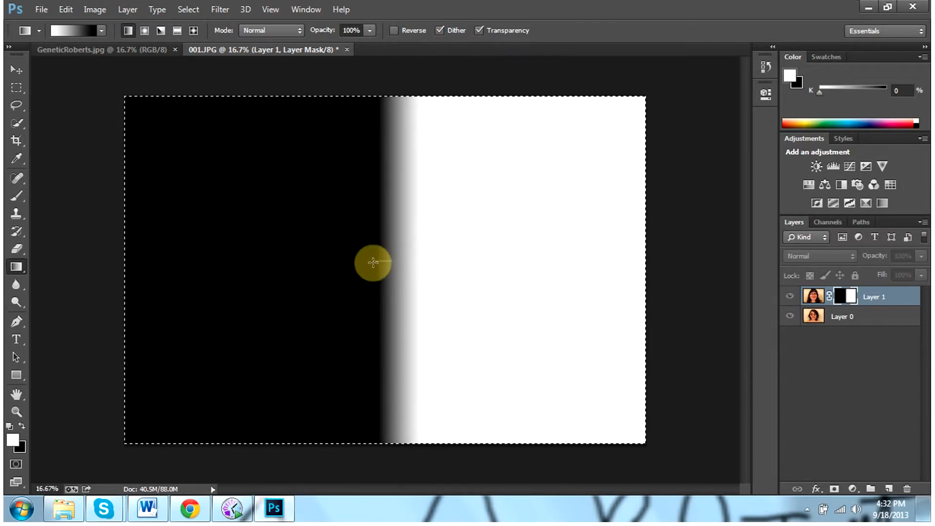
drag(373, 264, 417, 257)
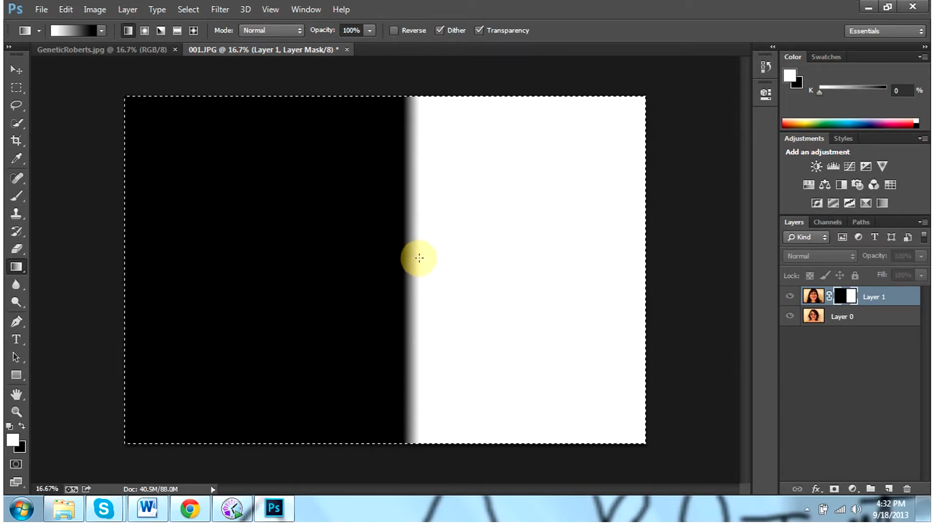
drag(417, 258, 357, 254)
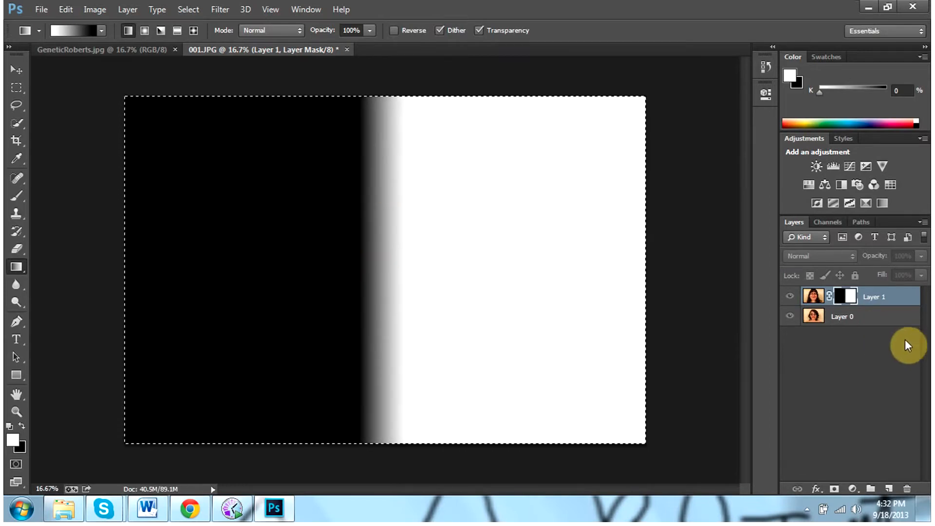
click(841, 316)
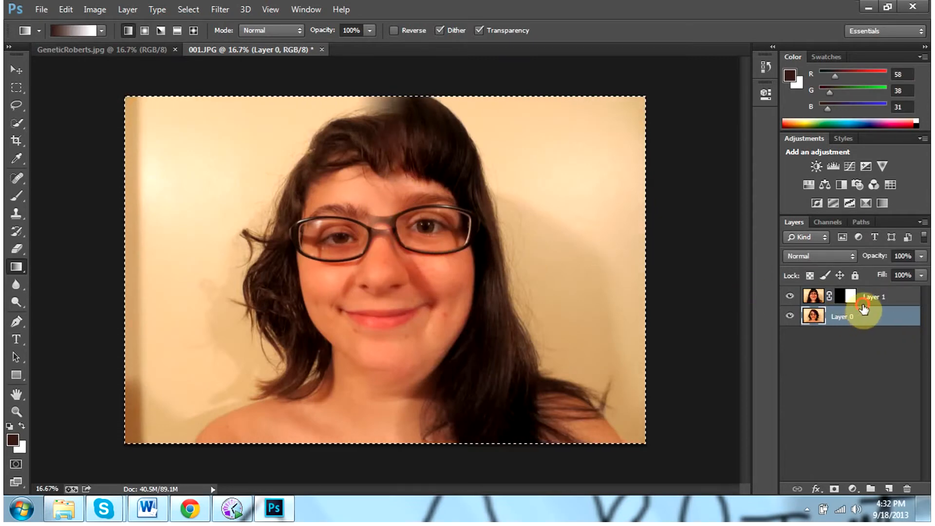
Step: Move Layer 1 so the top face's eyes, glasses and mouth align with the face below
click(873, 296)
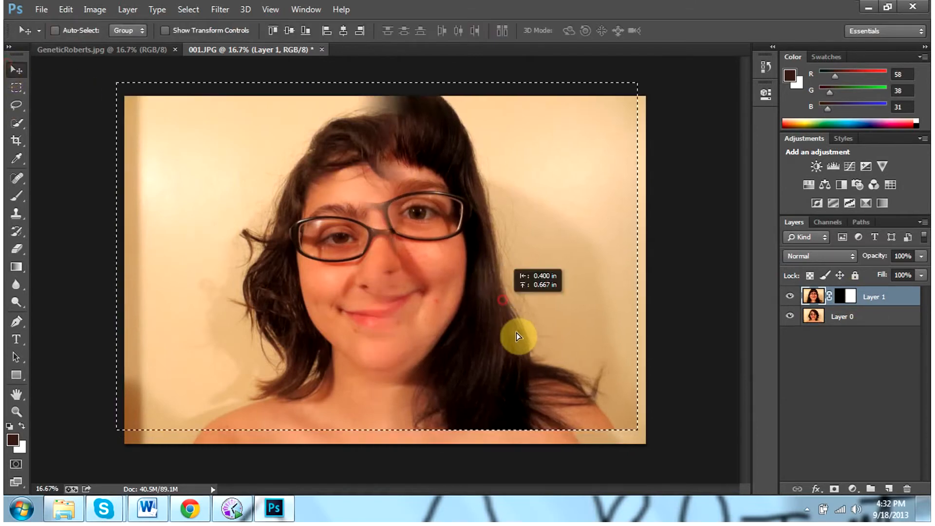
drag(517, 336, 501, 315)
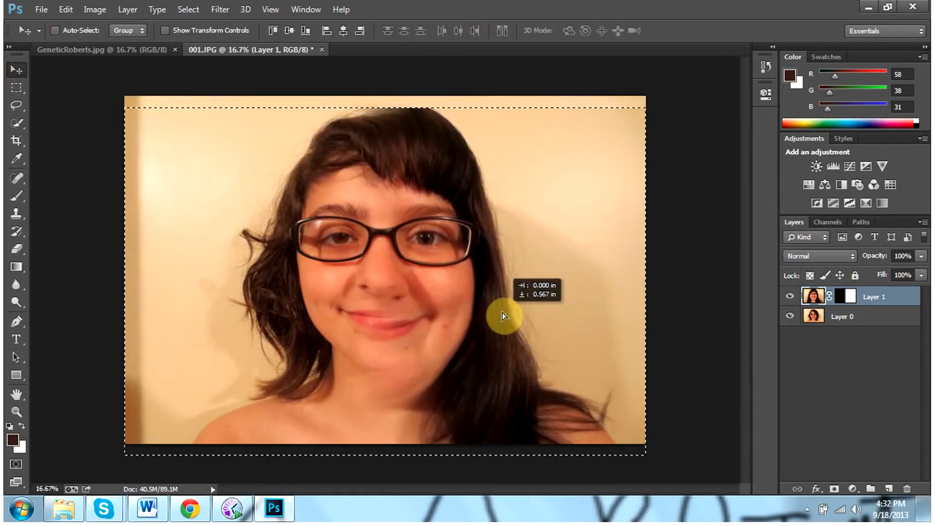
drag(503, 315, 503, 312)
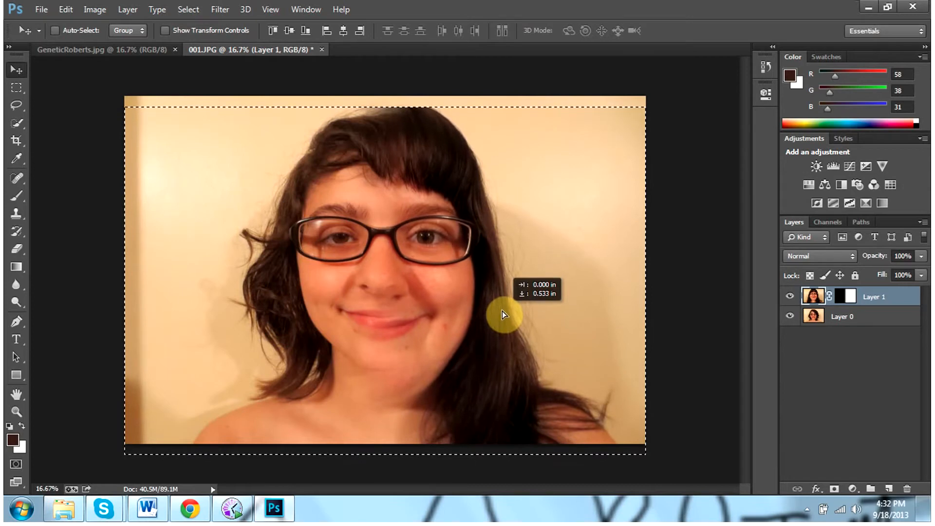
drag(503, 325, 503, 315)
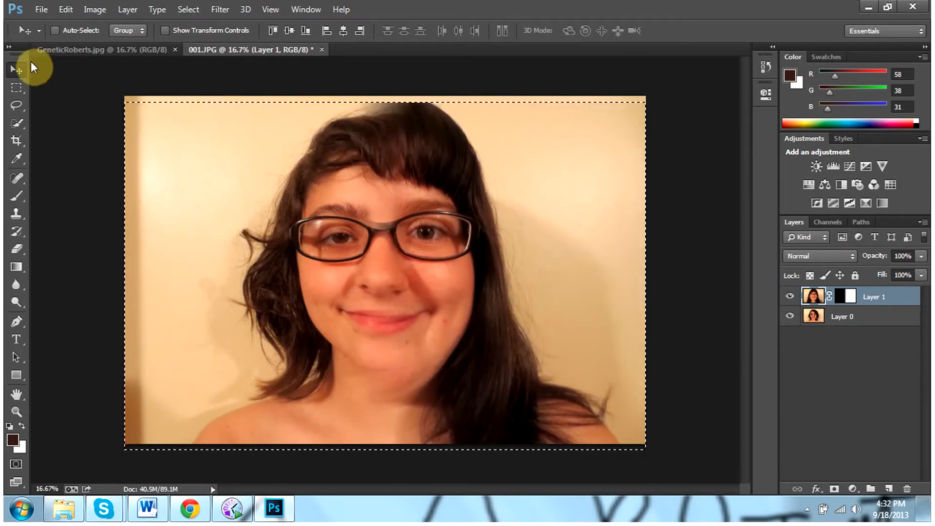
click(126, 9)
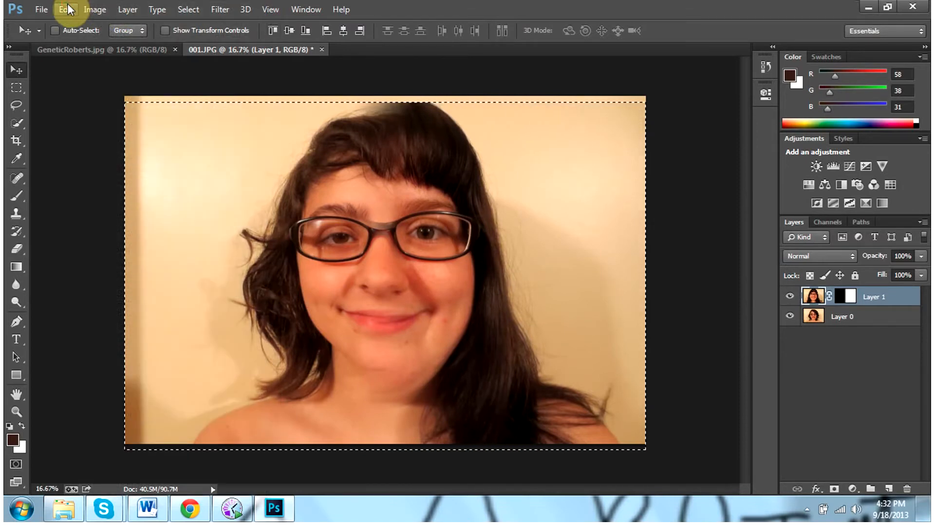
Step: Start Free Transform on Layer 1, scale from the top corner and reposition the face
click(65, 9)
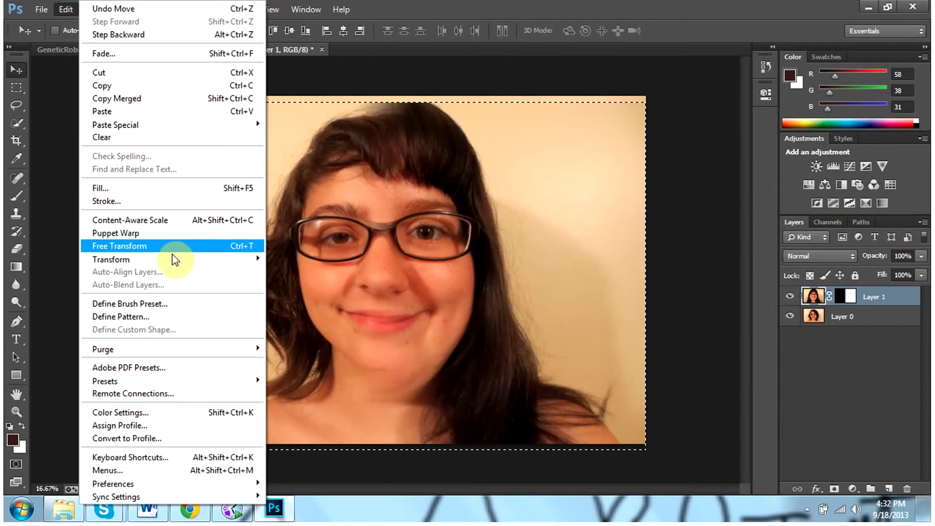
click(119, 246)
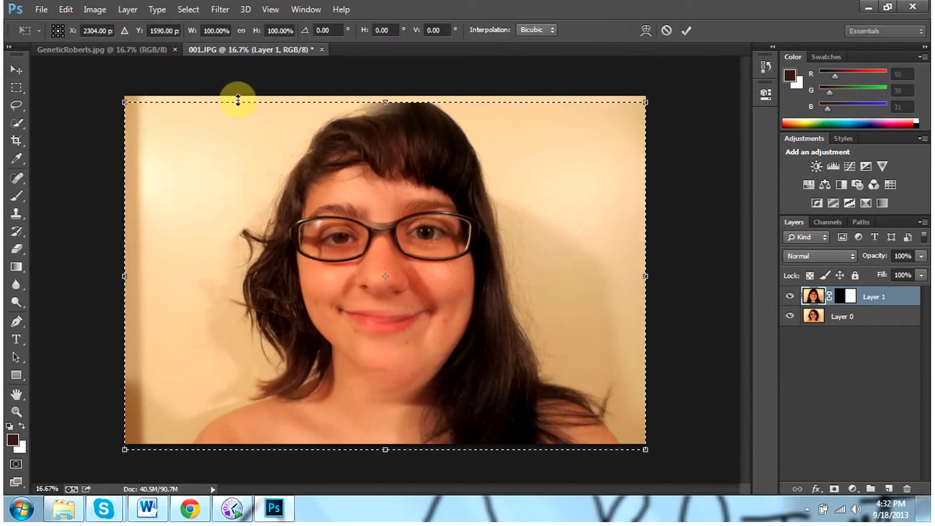
drag(238, 100, 136, 99)
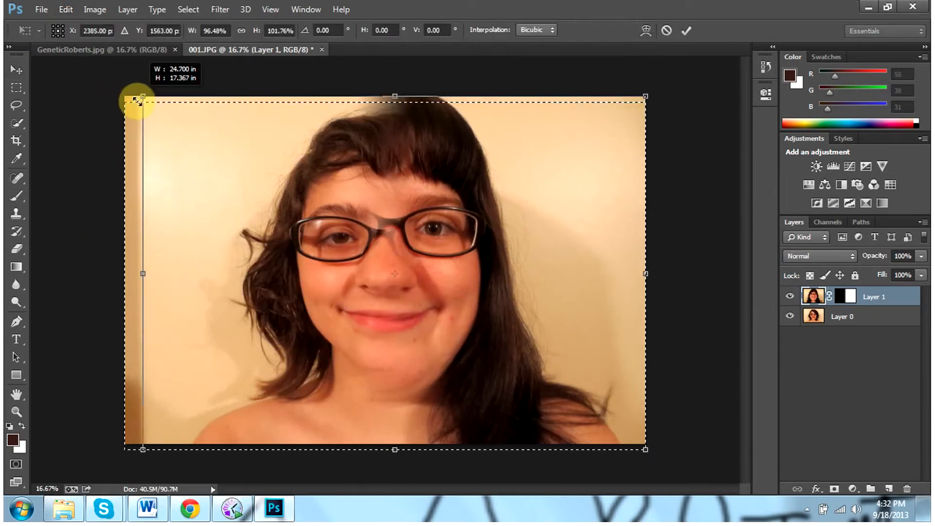
drag(138, 99, 132, 116)
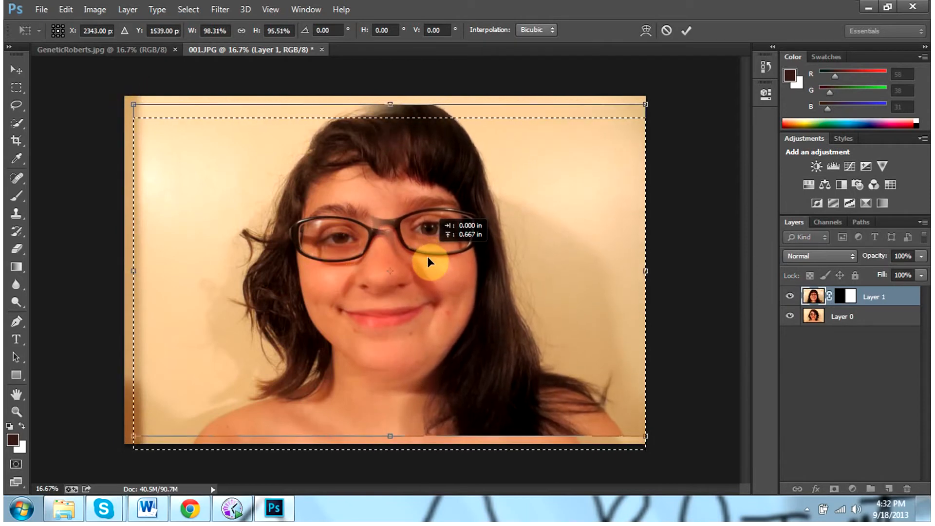
drag(430, 262, 429, 269)
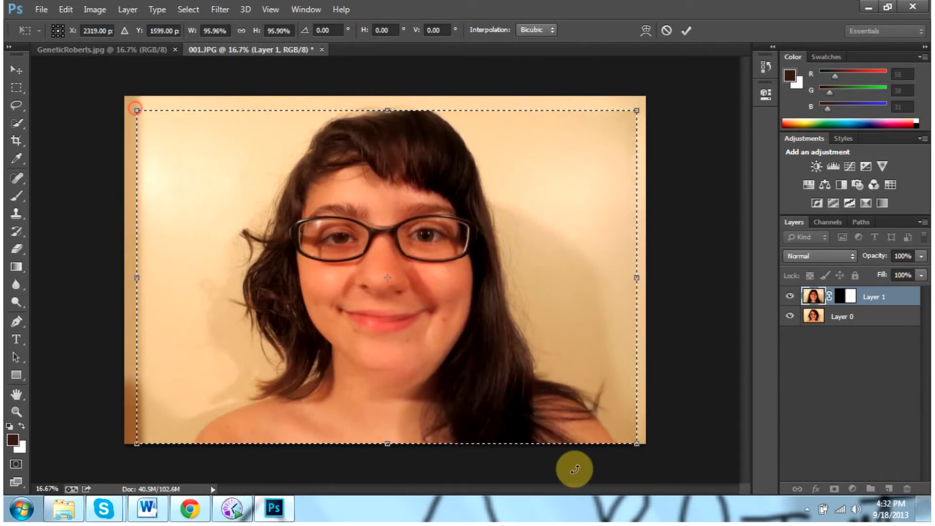
Step: Shrink Layer 1 from its corners to about 94% width and 90% height to match face sizes
drag(637, 442, 629, 429)
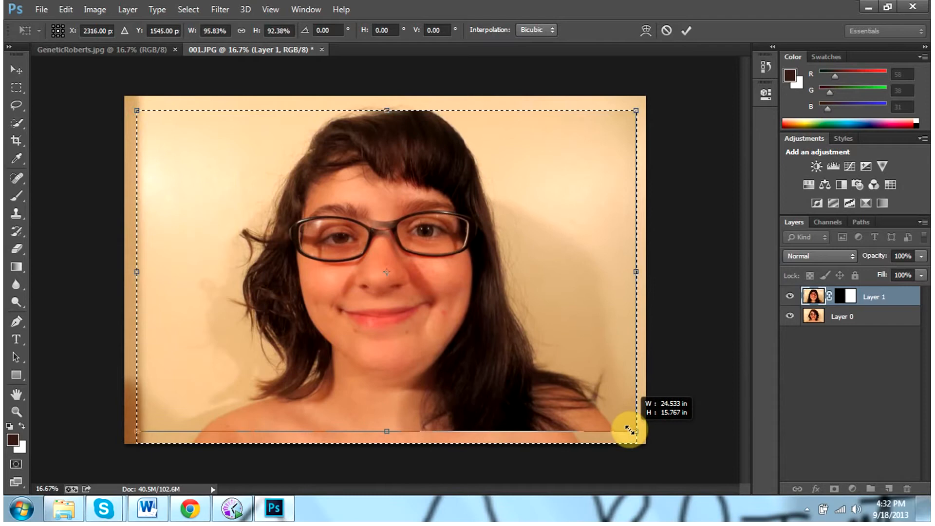
drag(629, 429, 623, 434)
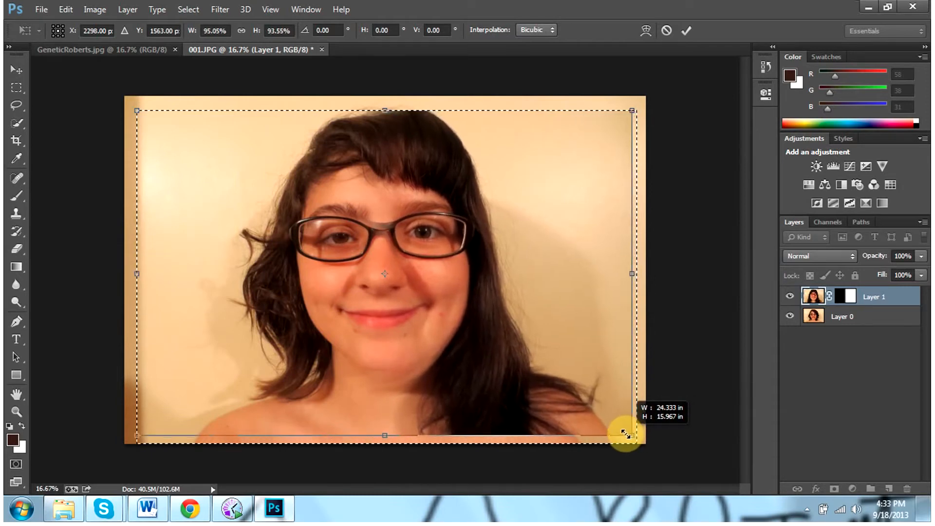
drag(625, 433, 623, 440)
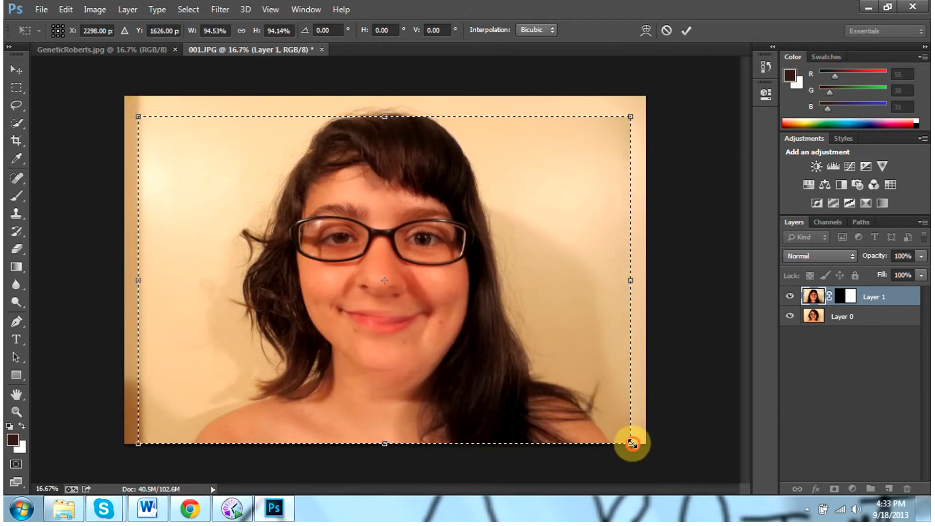
drag(631, 444, 631, 435)
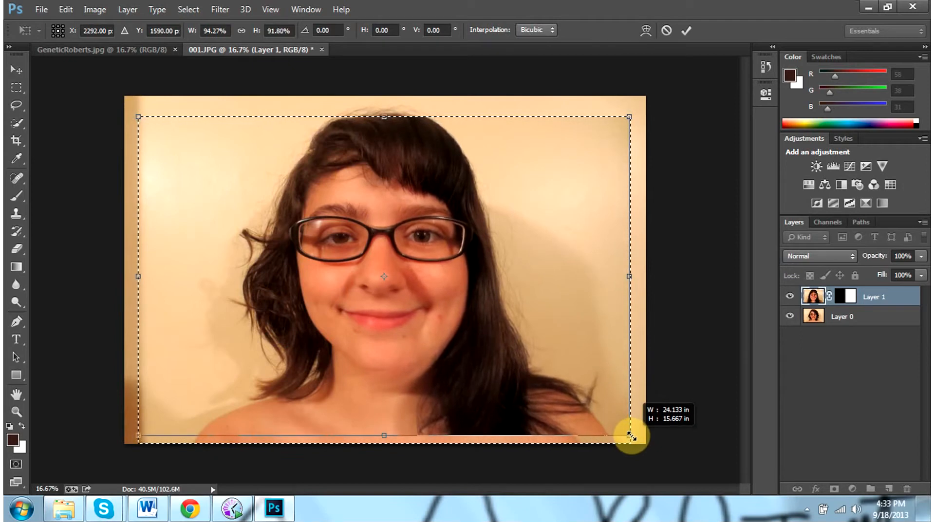
drag(629, 436, 632, 432)
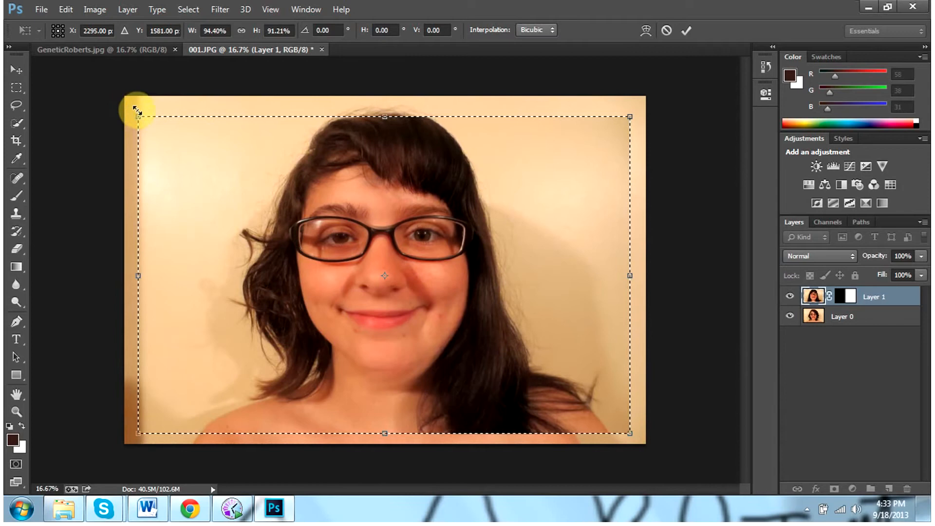
drag(137, 117, 138, 120)
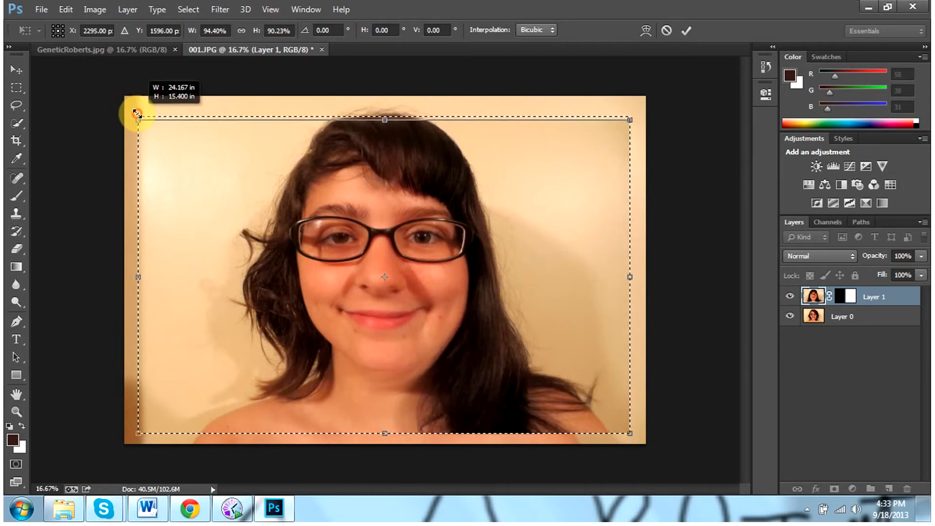
mouse_move(663, 266)
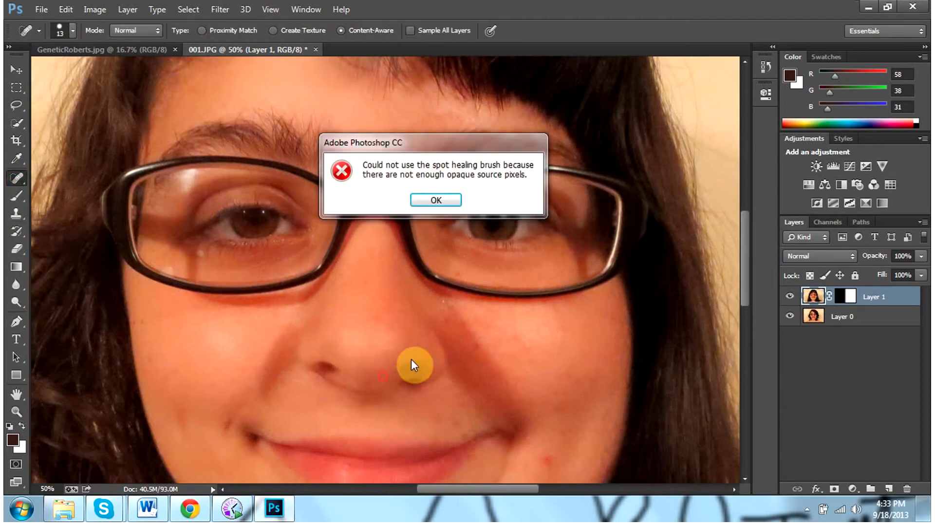
Step: Attempt spot heals near the nose on Layer 1, dismissing each opacity error dialog
click(434, 199)
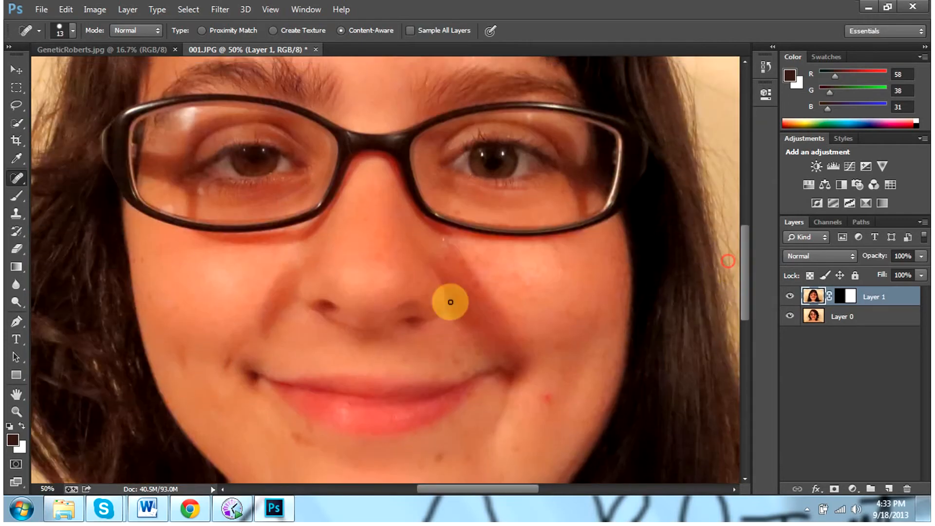
click(449, 302)
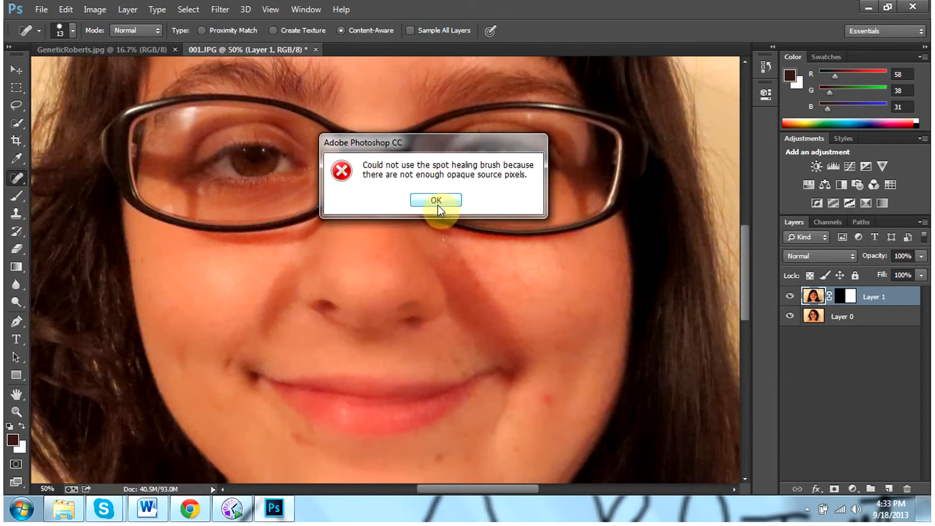
click(437, 200)
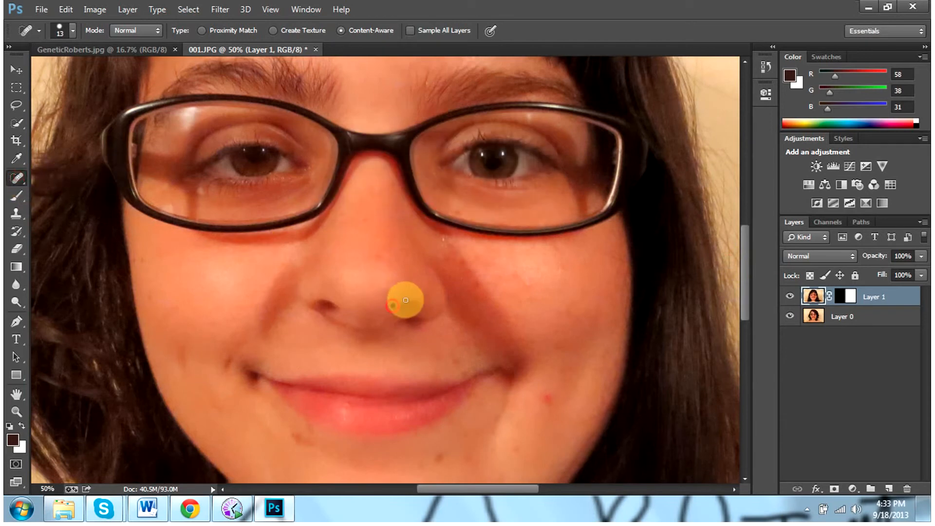
click(405, 300)
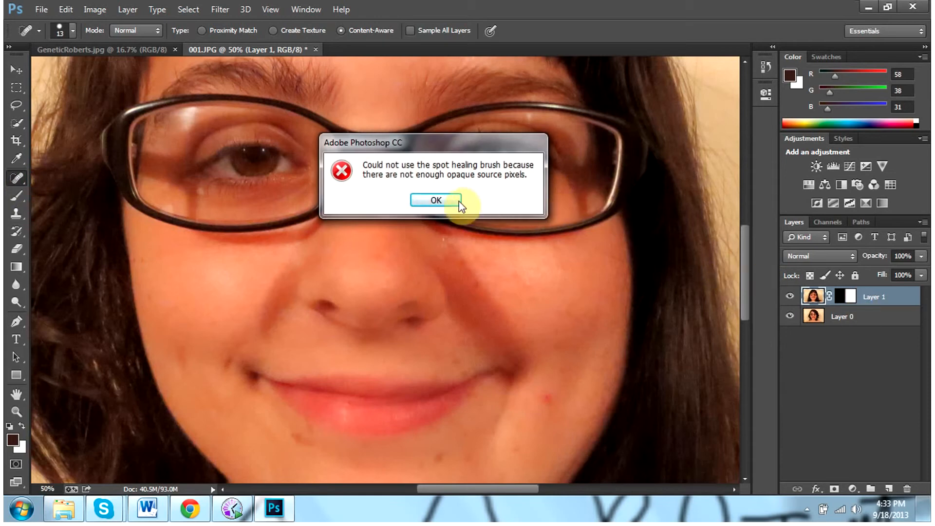
click(435, 200)
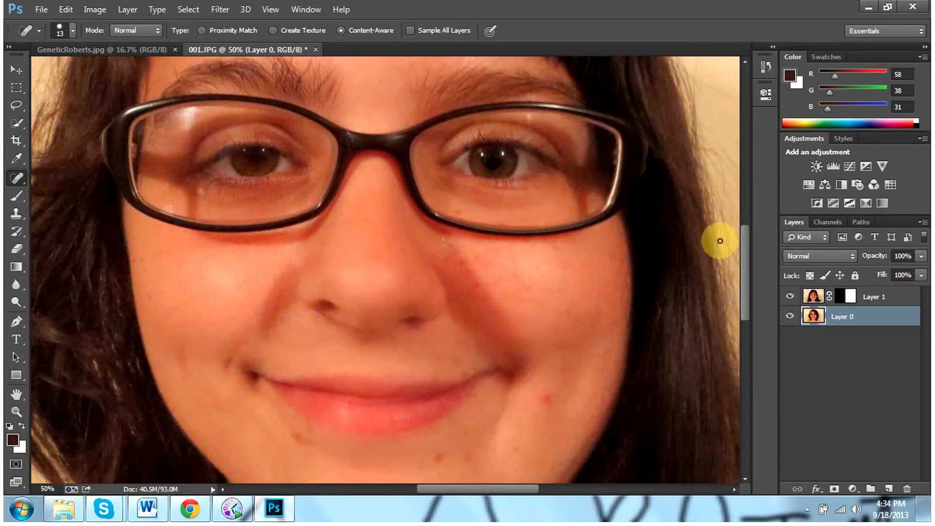
Step: Zoom in closely on the girl's lips on Layer 0
scroll(down, 3)
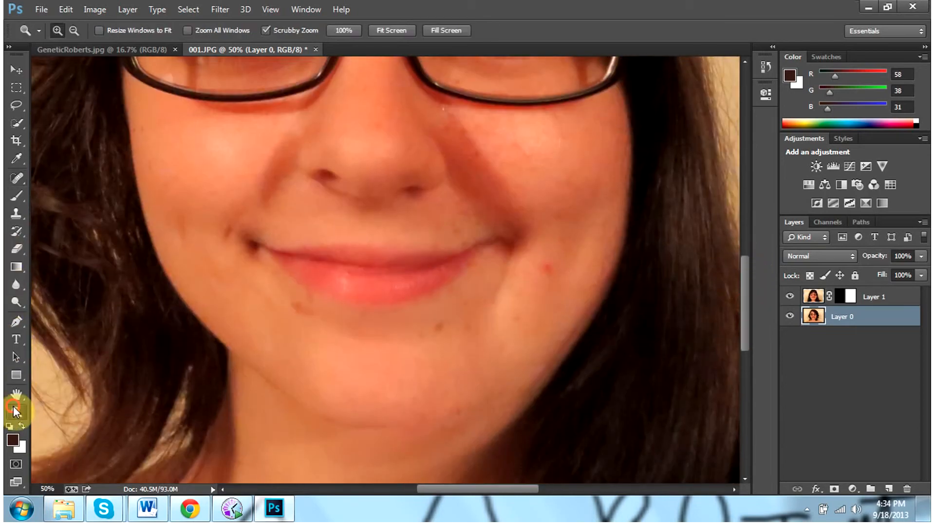
click(428, 248)
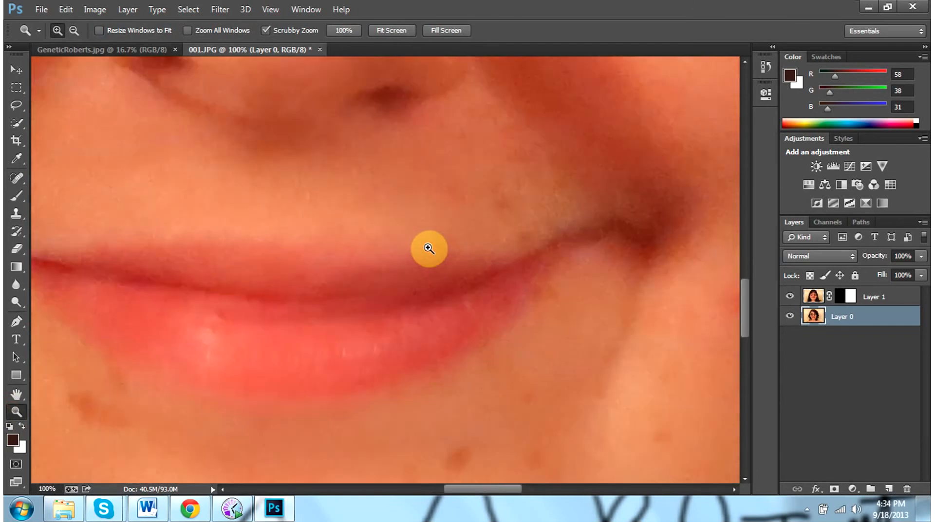
click(426, 248)
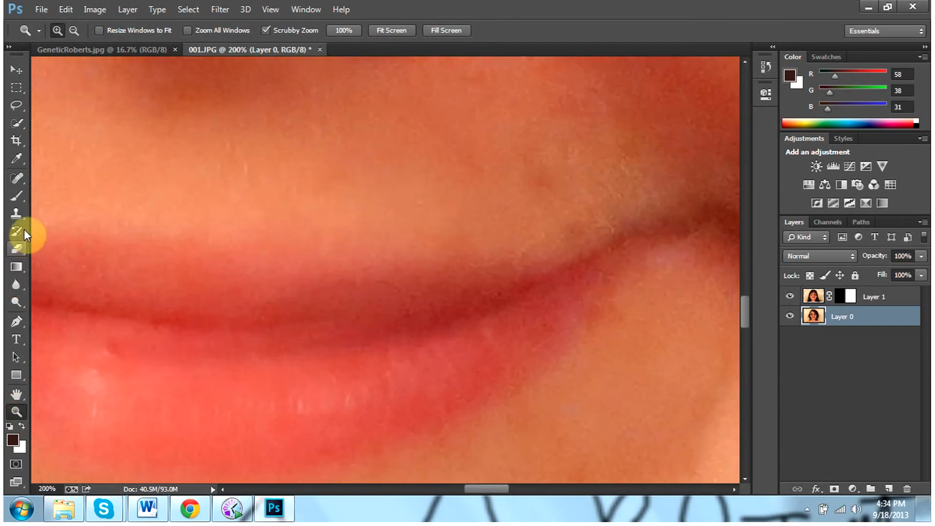
Step: Spot-heal the dark lip-line crease and lower-lip spot, then switch to zooming out
drag(315, 269, 422, 279)
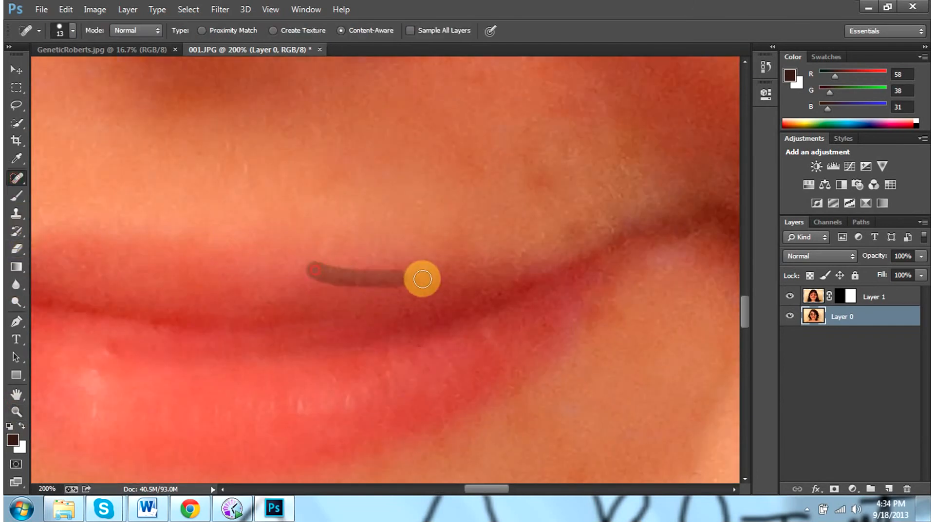
drag(421, 279, 487, 276)
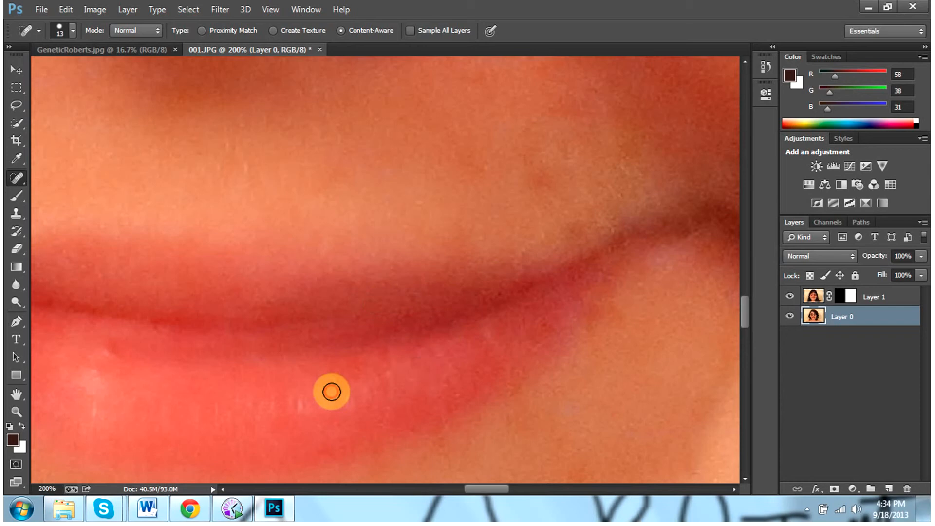
drag(331, 392, 387, 371)
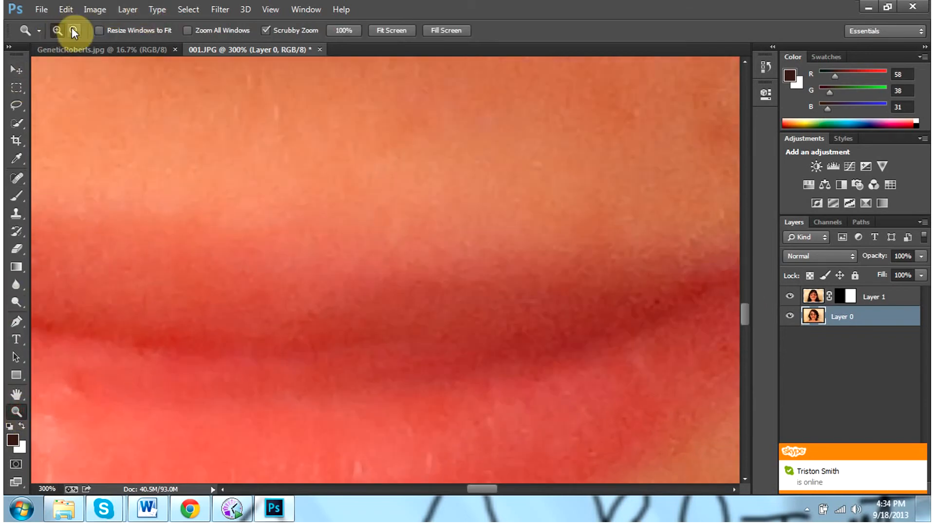
click(74, 30)
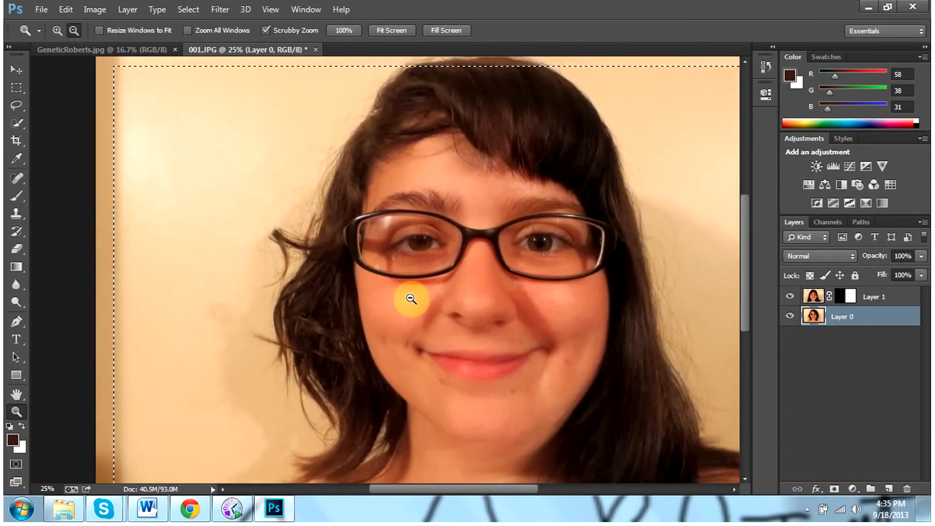
mouse_move(16, 182)
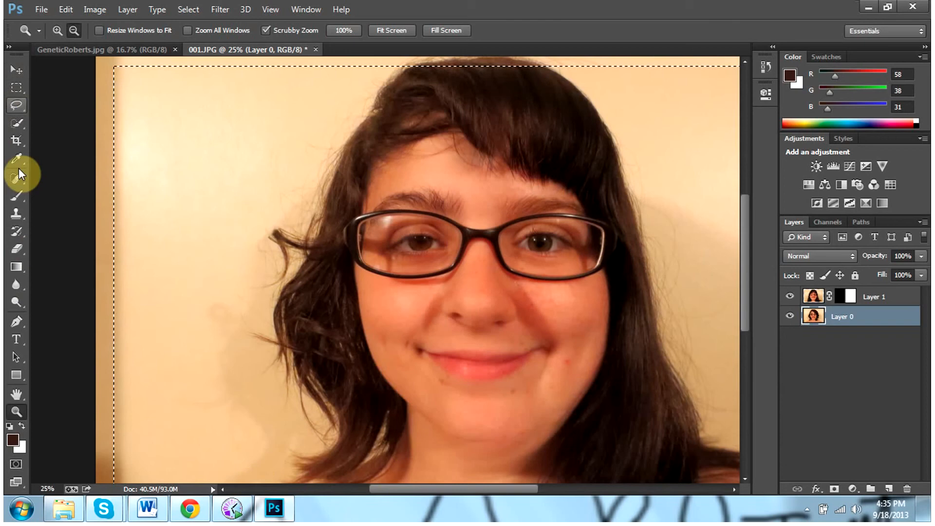
click(16, 141)
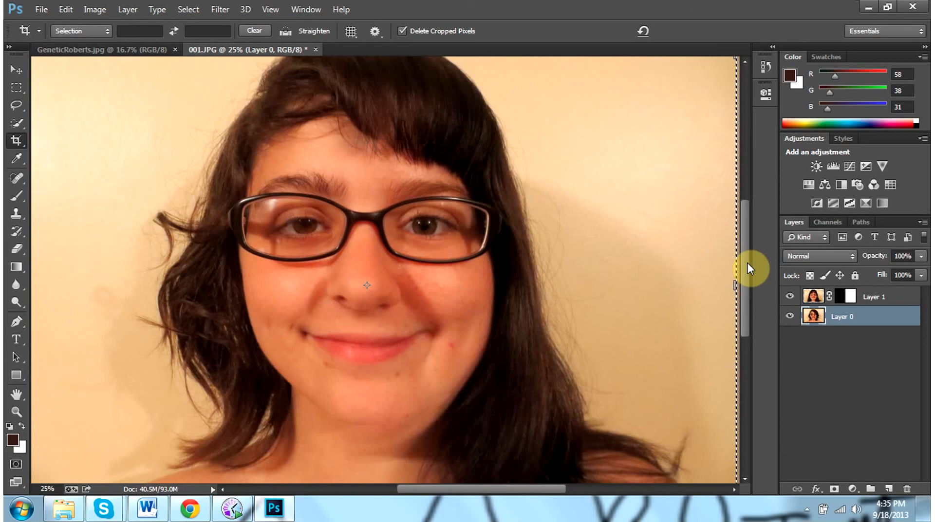
mouse_move(20, 256)
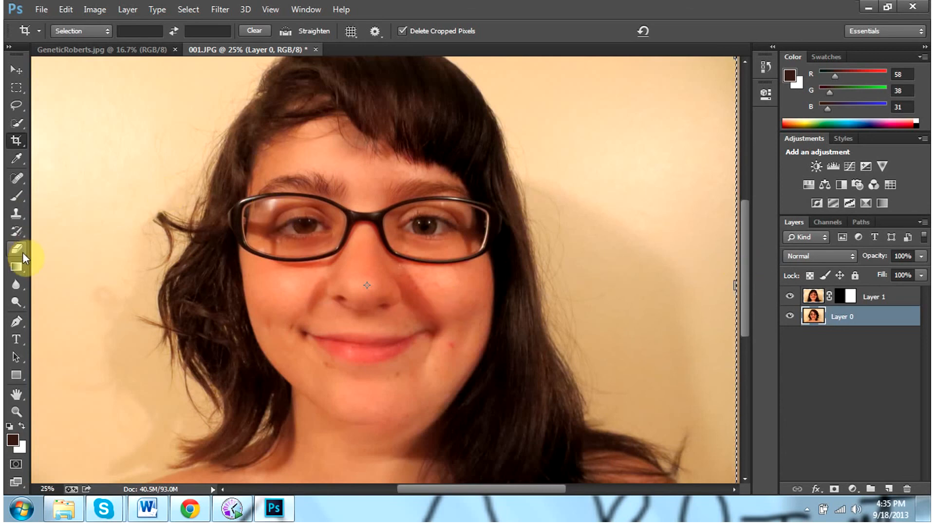
click(16, 179)
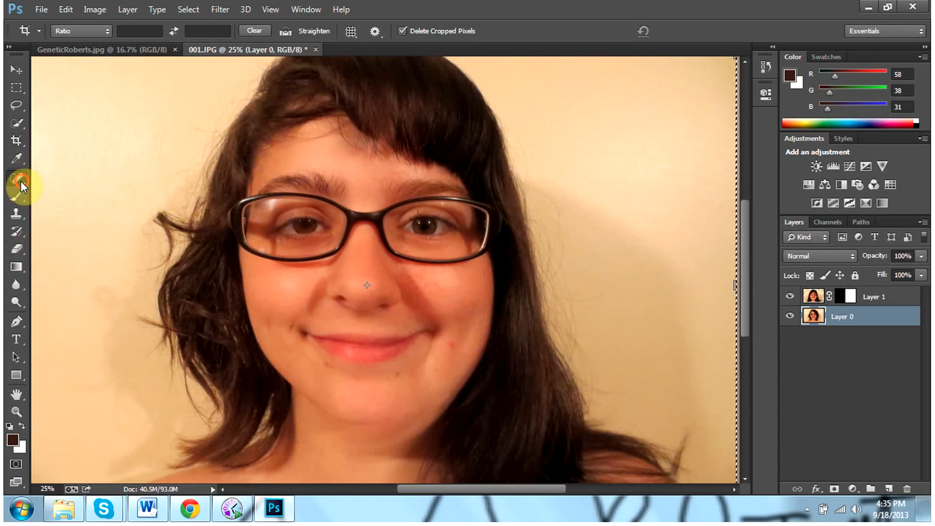
click(16, 179)
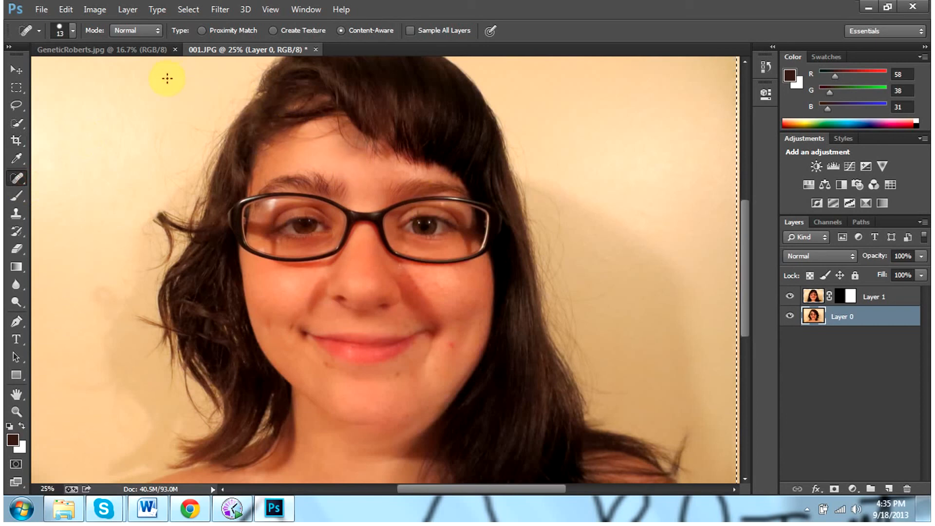
mouse_move(60, 388)
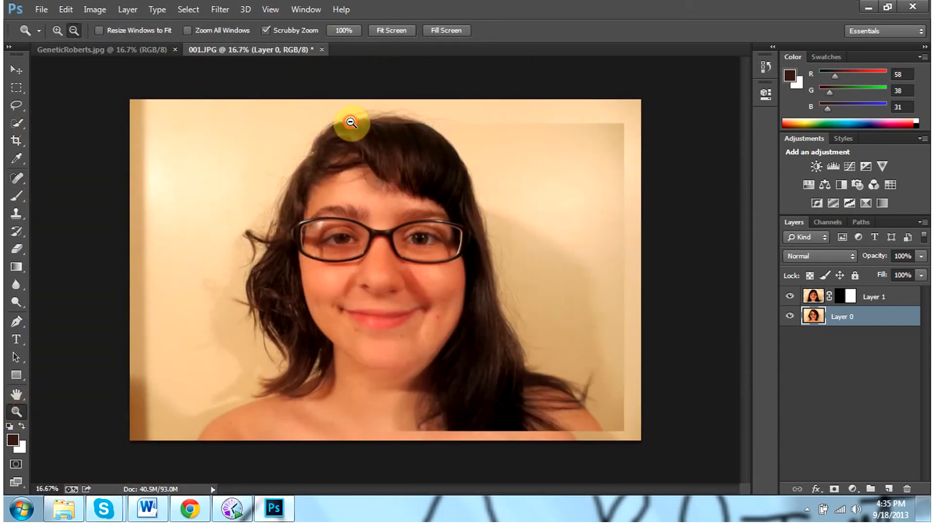
click(351, 124)
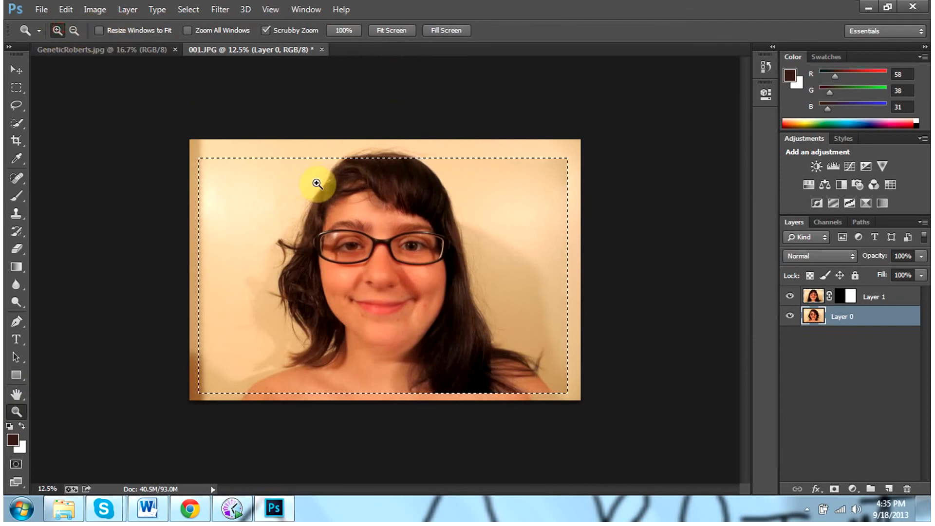
click(316, 182)
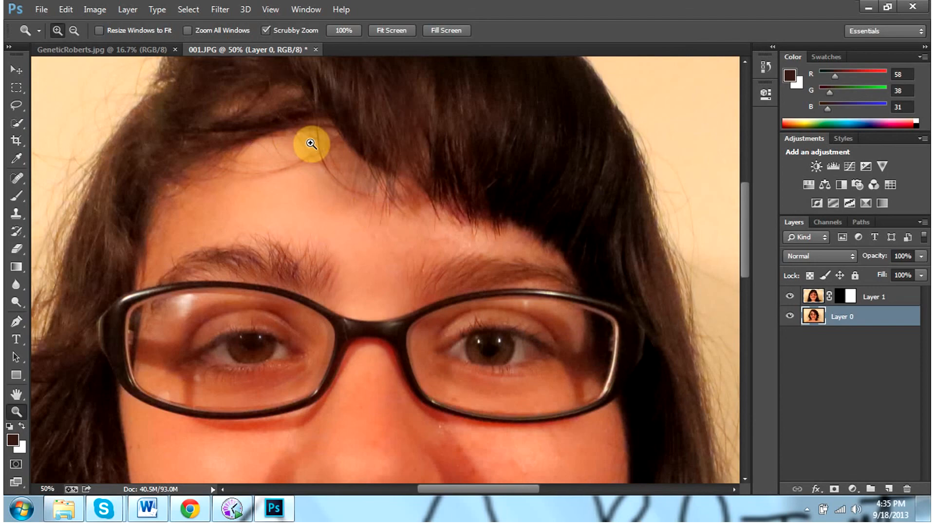
mouse_move(57, 15)
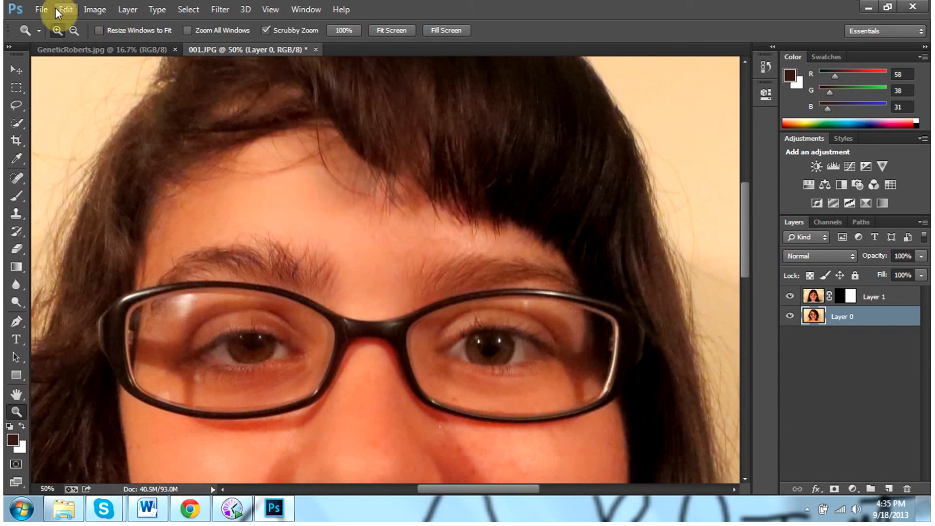
click(74, 30)
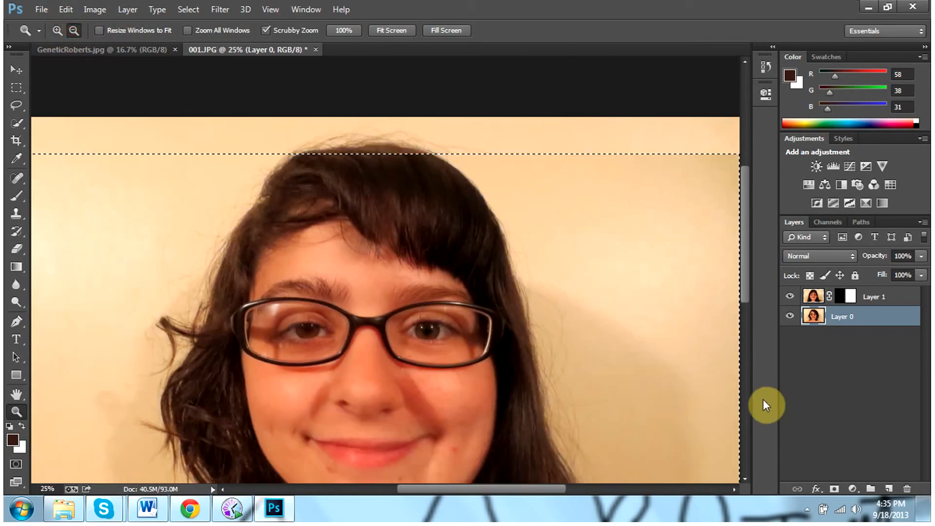